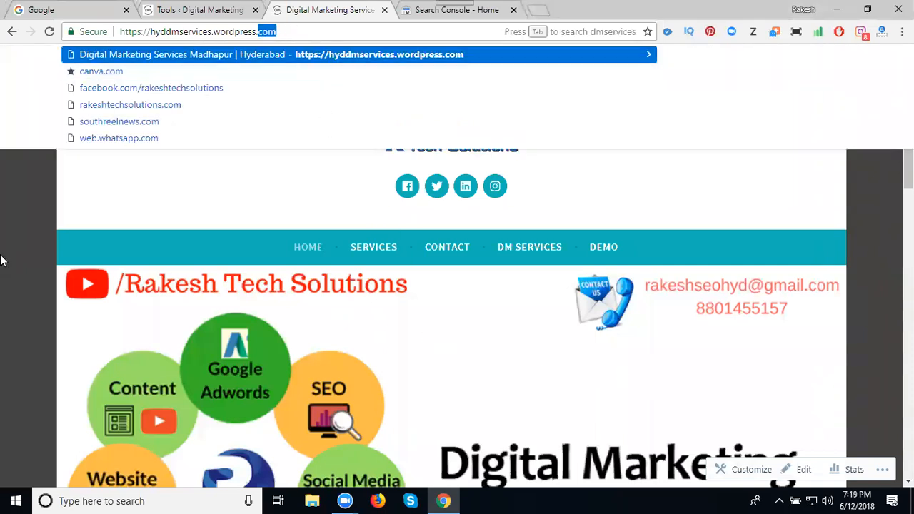
Step: Locate the hyddmservices.wordpress.com property in the Search Console site list
click(457, 10)
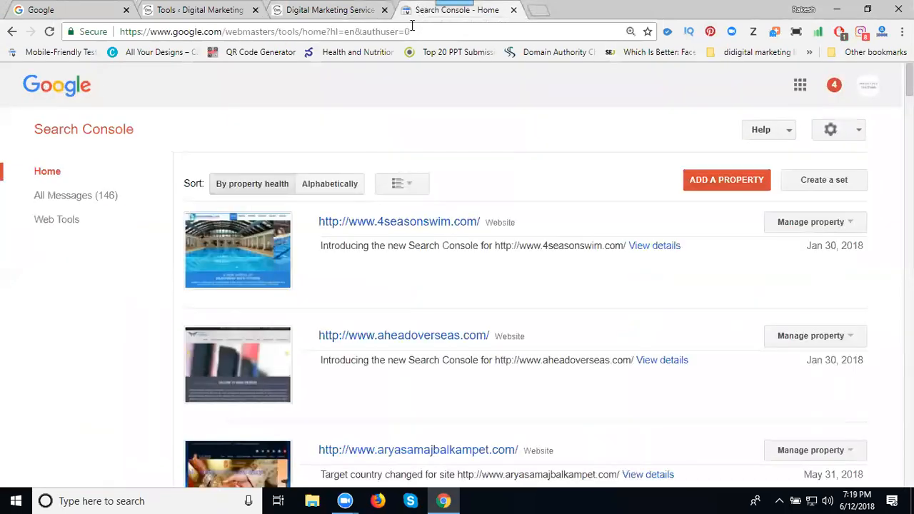
click(330, 10)
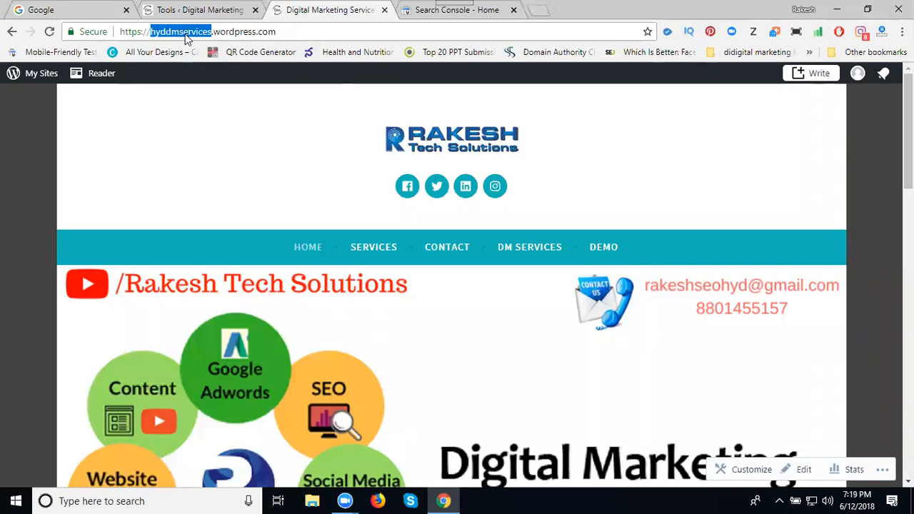
click(454, 10)
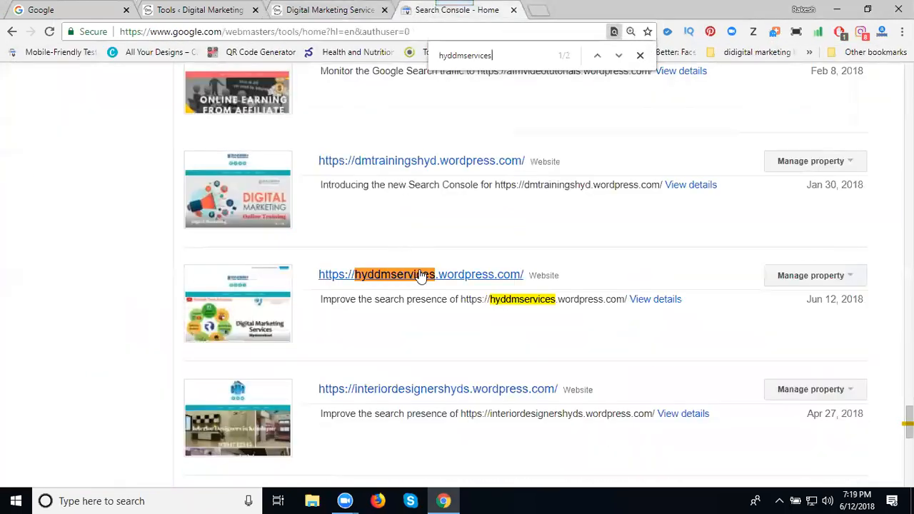
Step: Enter the hyddmservices.wordpress.com dashboard and expand the Crawl section in the sidebar
click(420, 275)
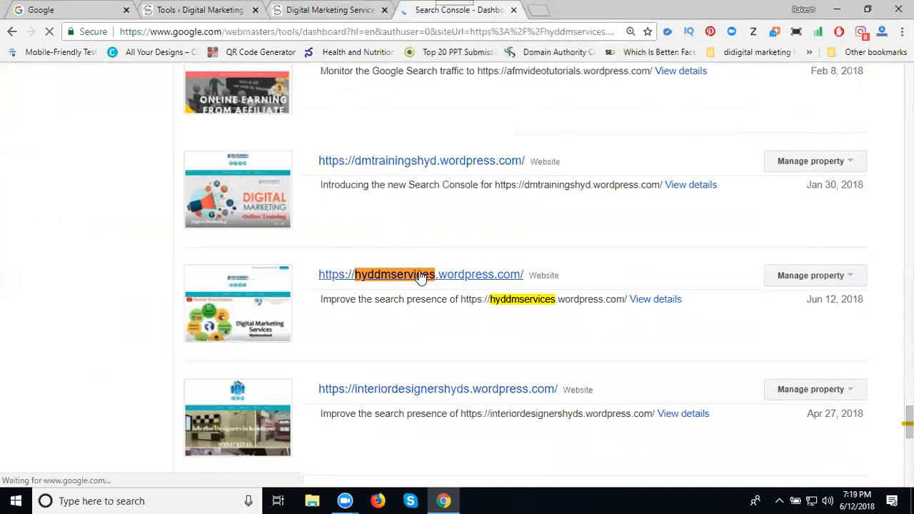
click(420, 274)
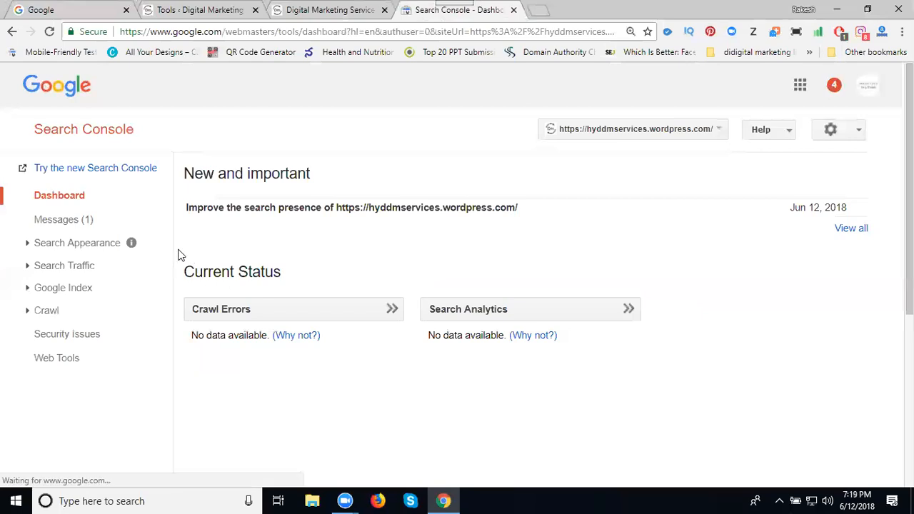
mouse_move(63, 287)
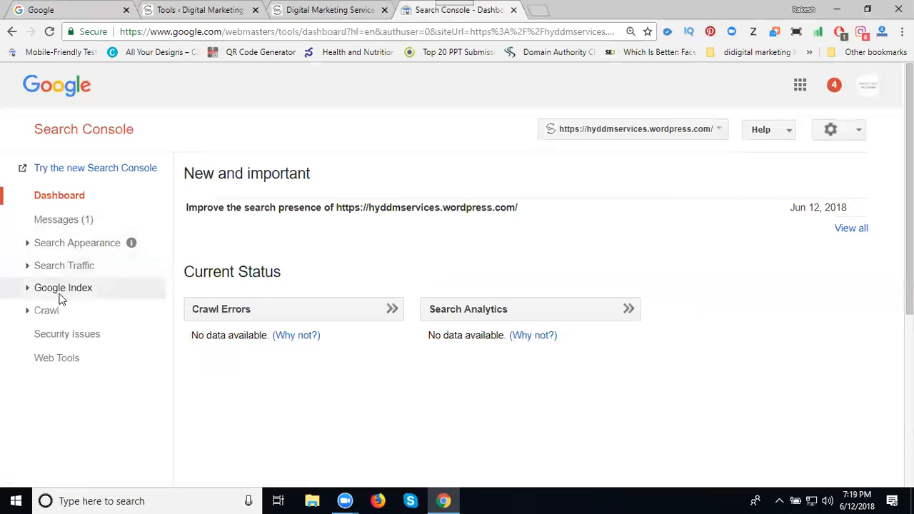
click(46, 310)
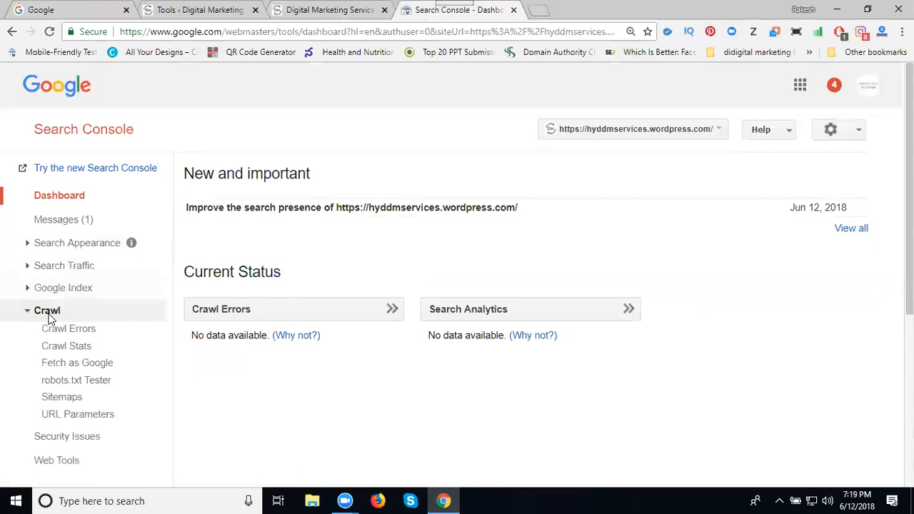
mouse_move(77, 363)
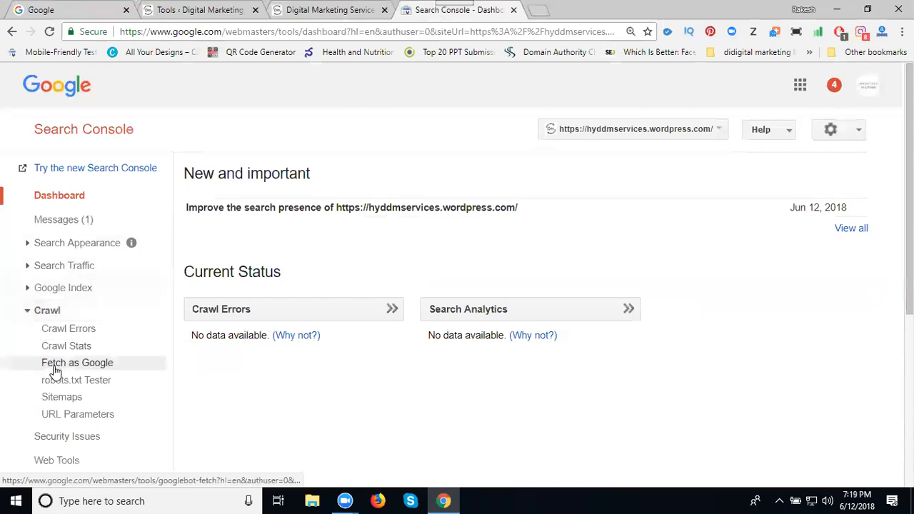
Step: Run a desktop Fetch as Google on the blank homepage URL until it shows Complete
click(77, 362)
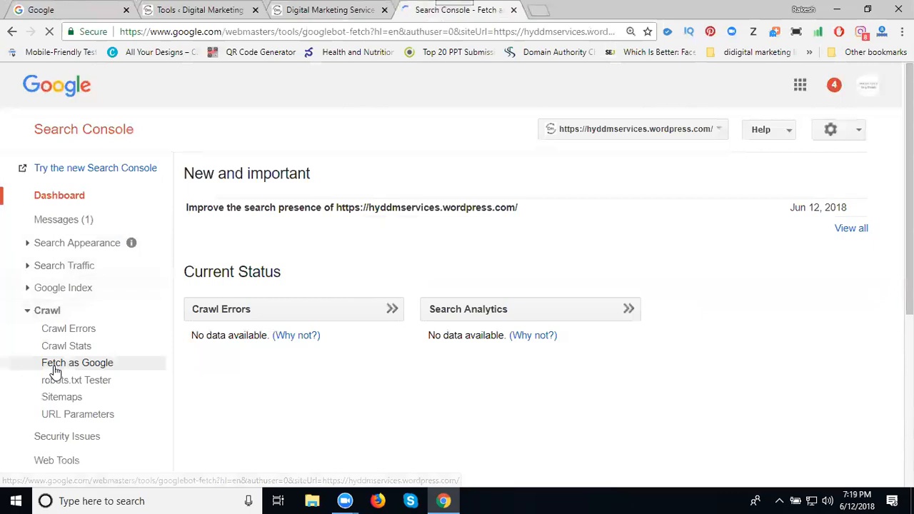
click(78, 362)
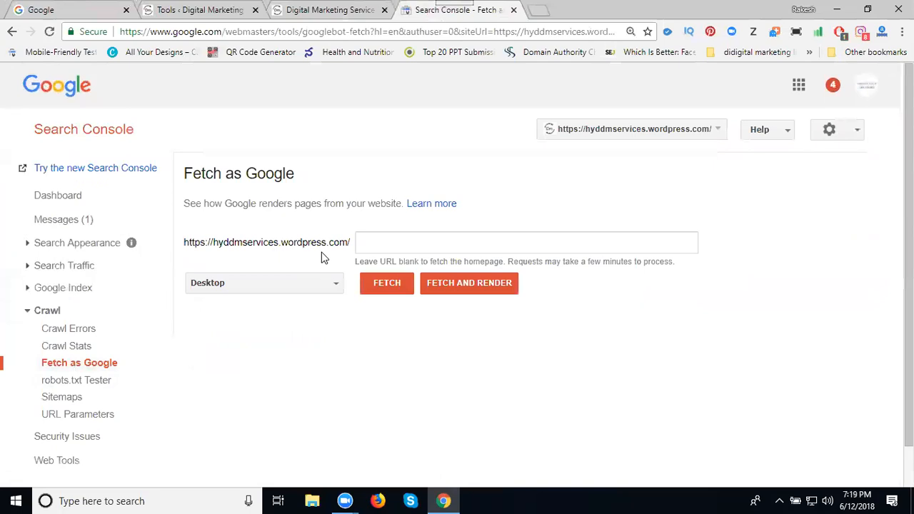
mouse_move(418, 233)
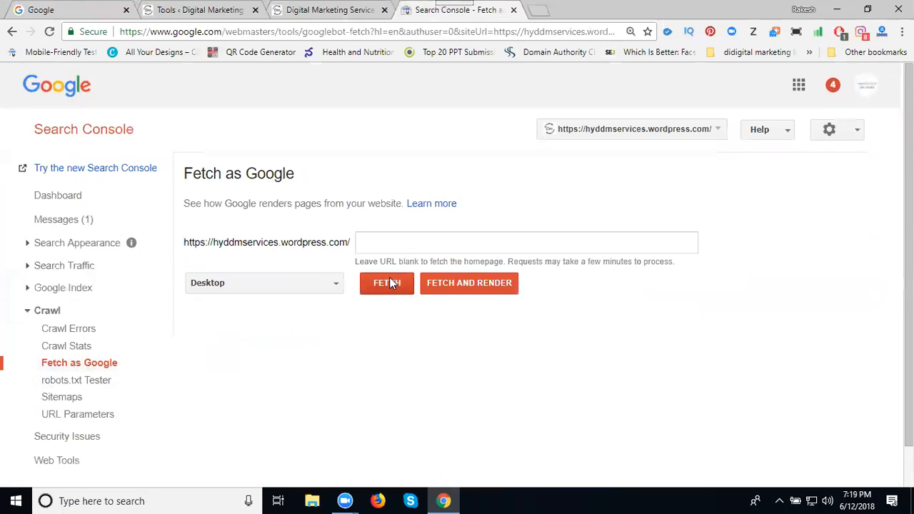
mouse_move(469, 283)
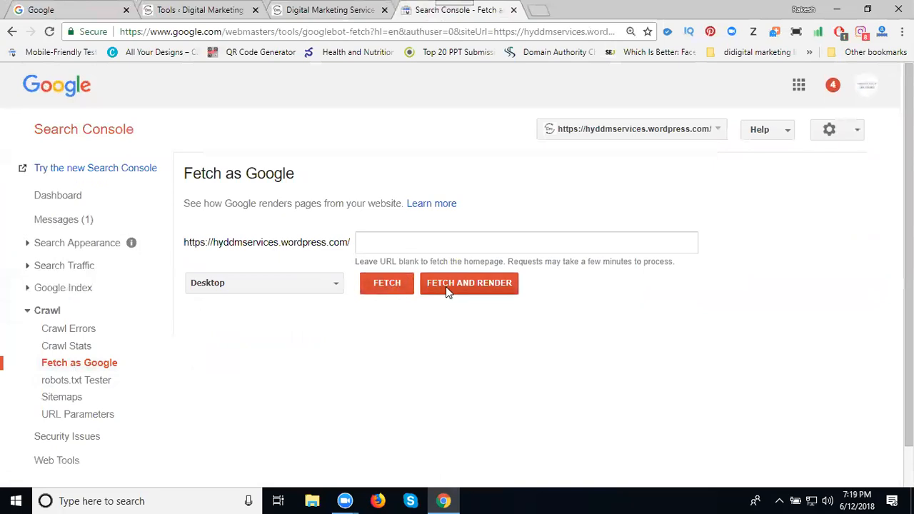
mouse_move(387, 296)
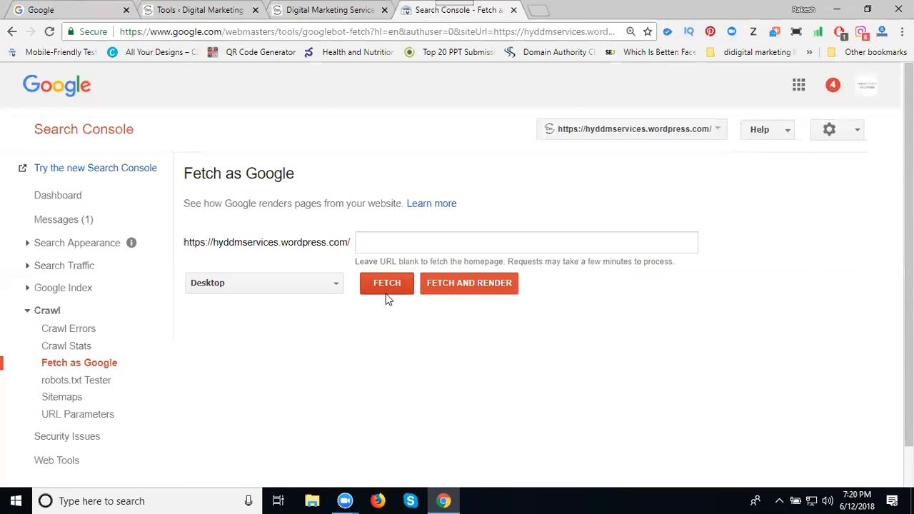
click(386, 283)
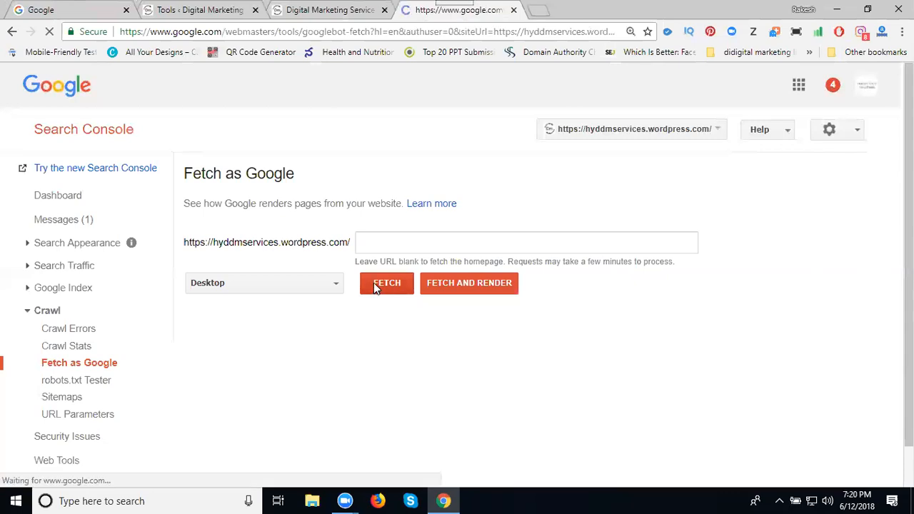
click(386, 283)
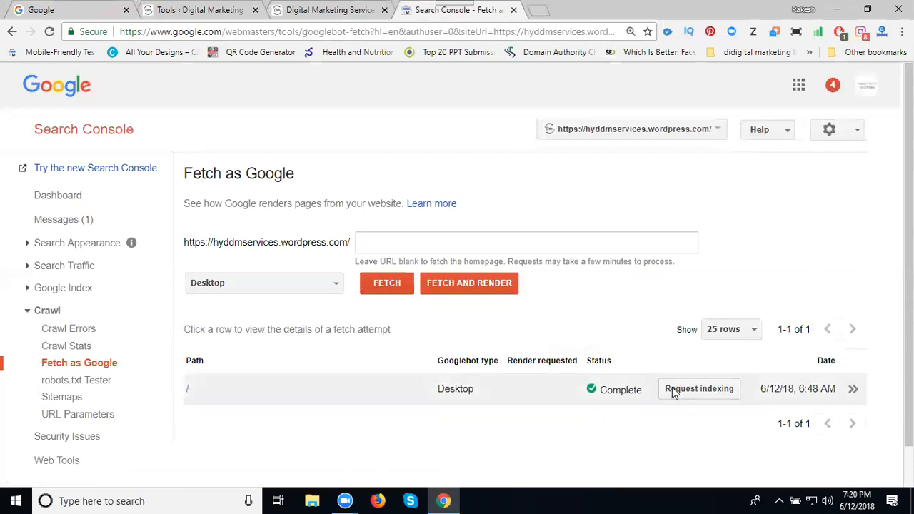
Step: Request indexing on the completed fetch row, bringing up the Choose submit method dialog
click(698, 388)
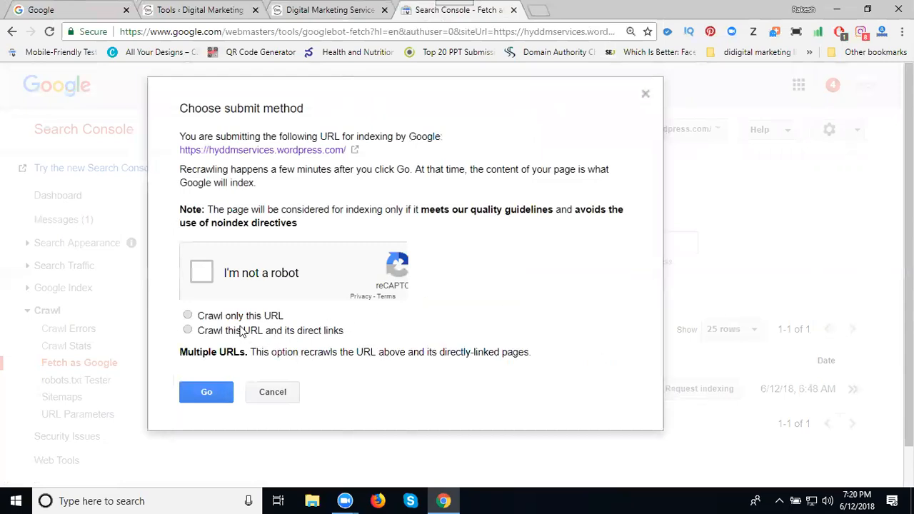
click(188, 315)
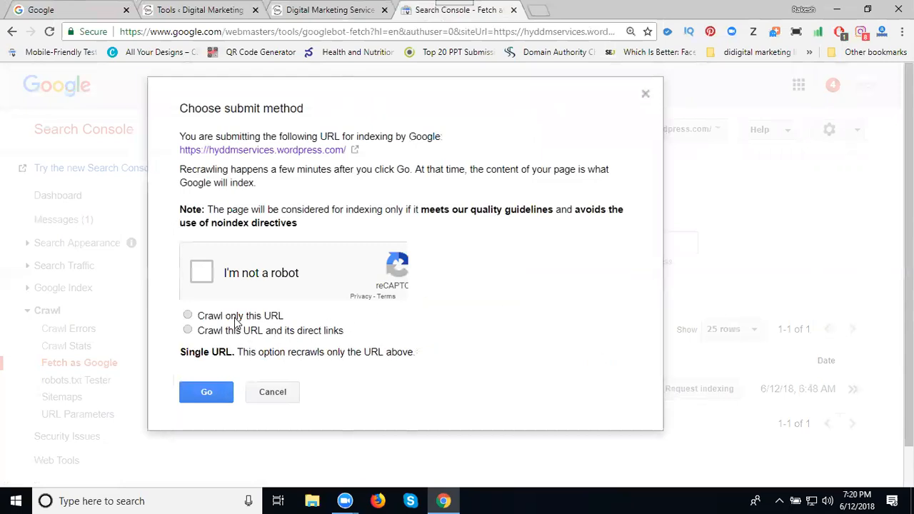
click(187, 330)
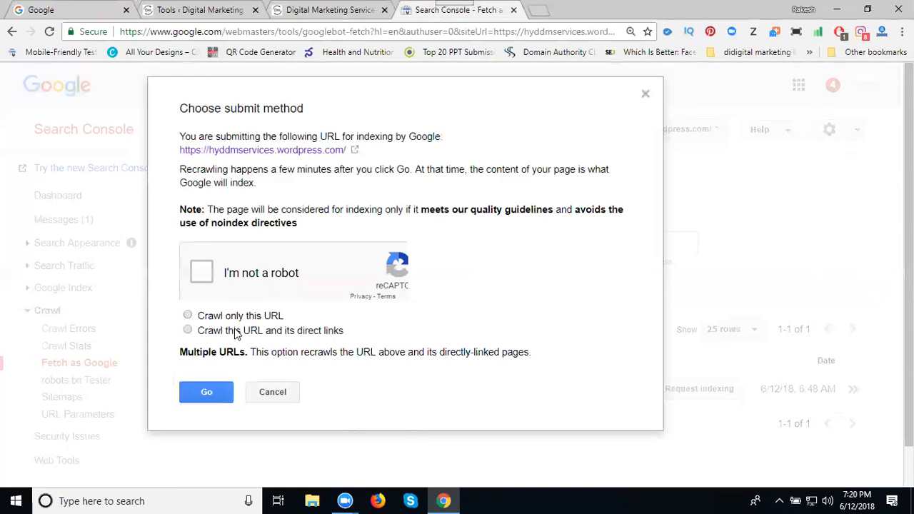
mouse_move(238, 337)
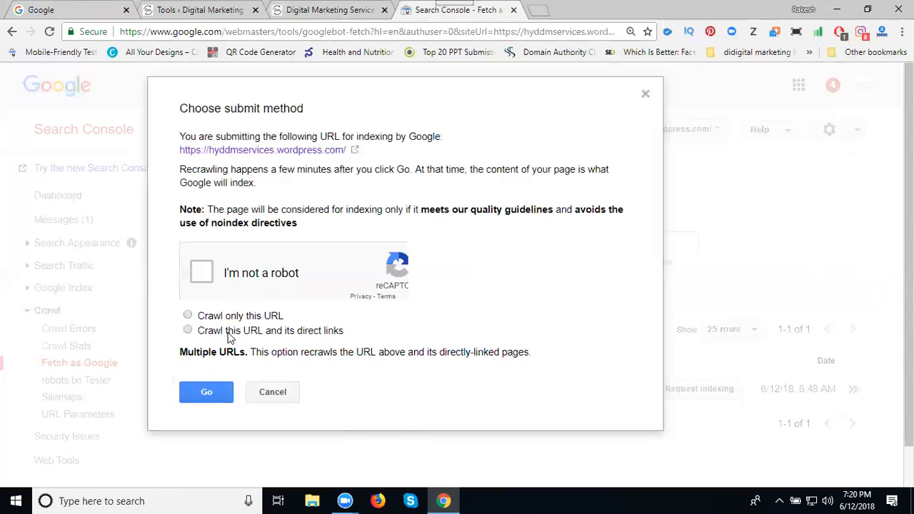
click(188, 315)
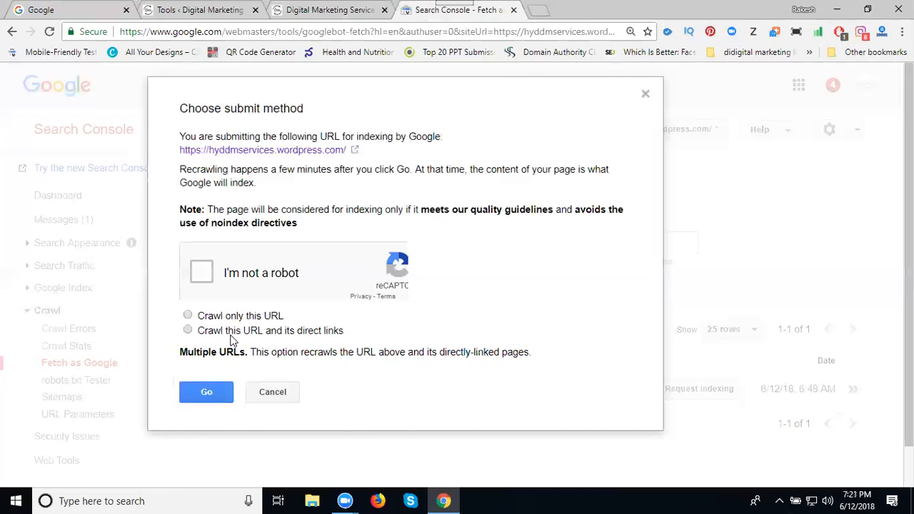
Step: Choose 'Crawl only this URL' and pass the 'I'm not a robot' reCAPTCHA check
click(188, 316)
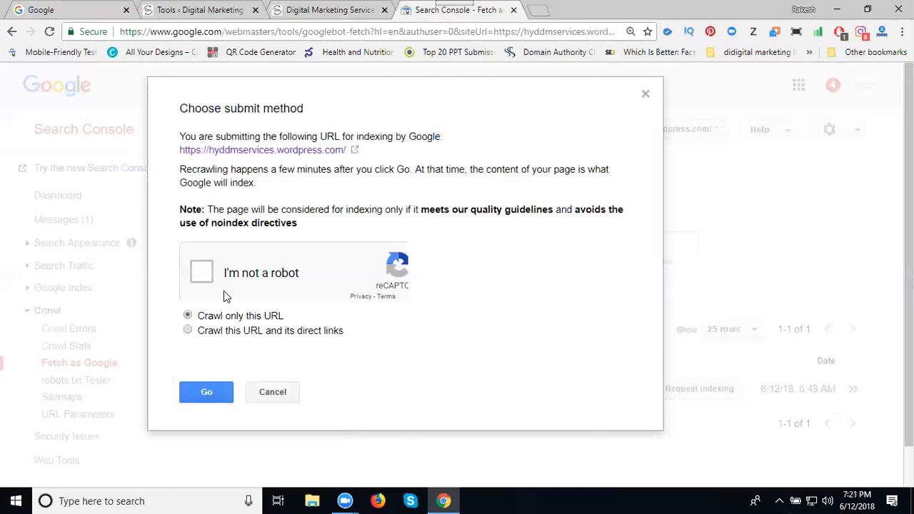
click(201, 272)
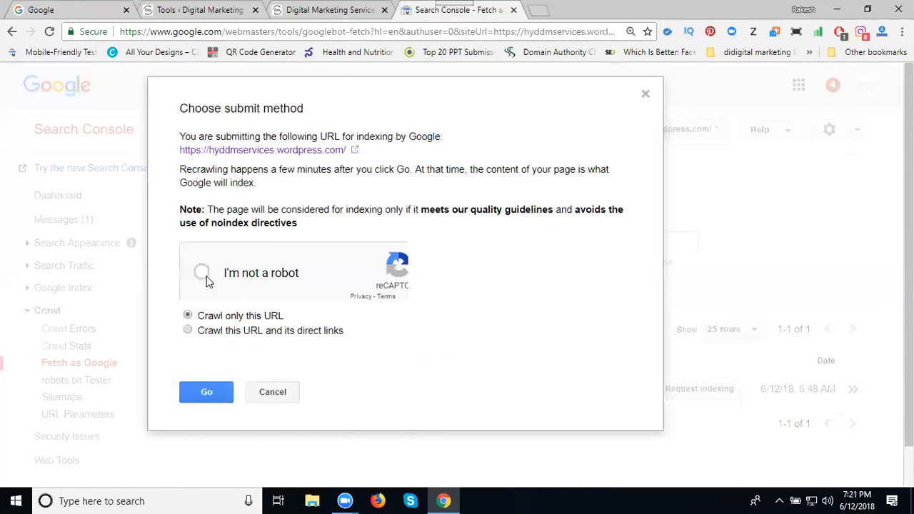
click(202, 273)
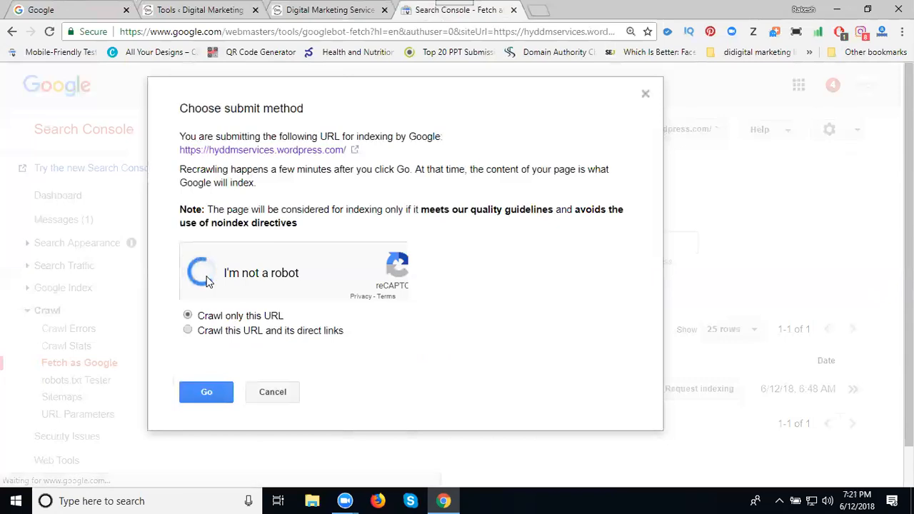
click(205, 273)
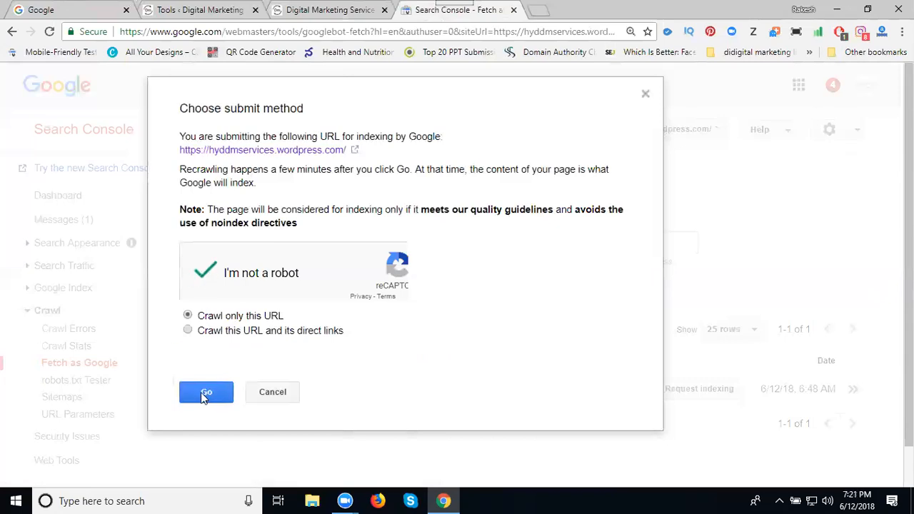
Step: Submit the homepage so its fetch row reads Indexing requested
click(205, 392)
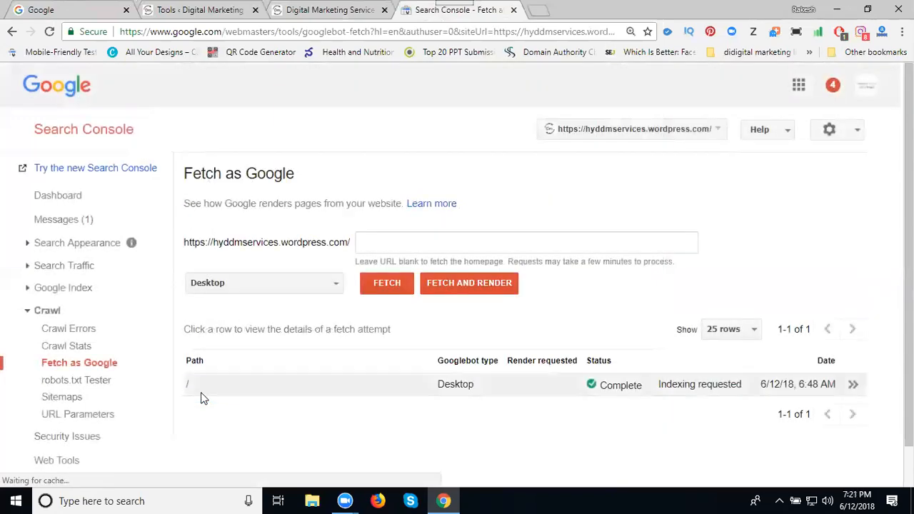
mouse_move(720, 389)
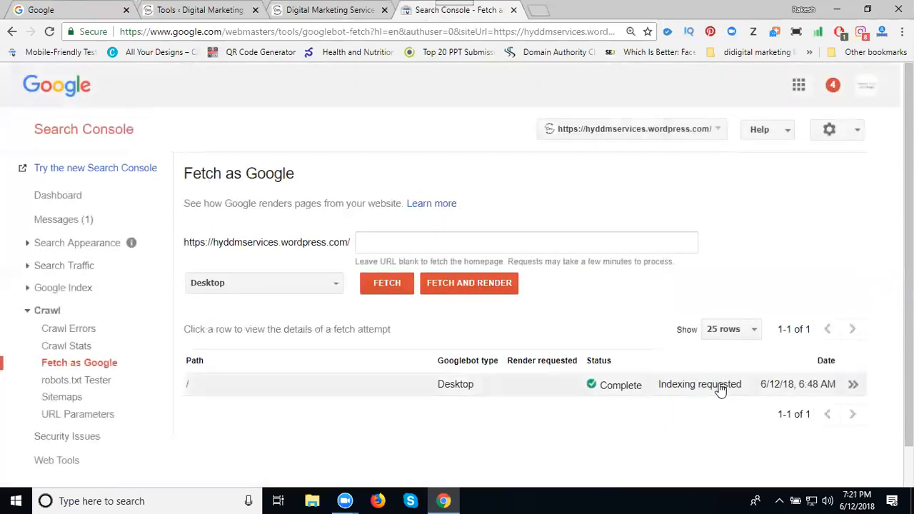
mouse_move(696, 391)
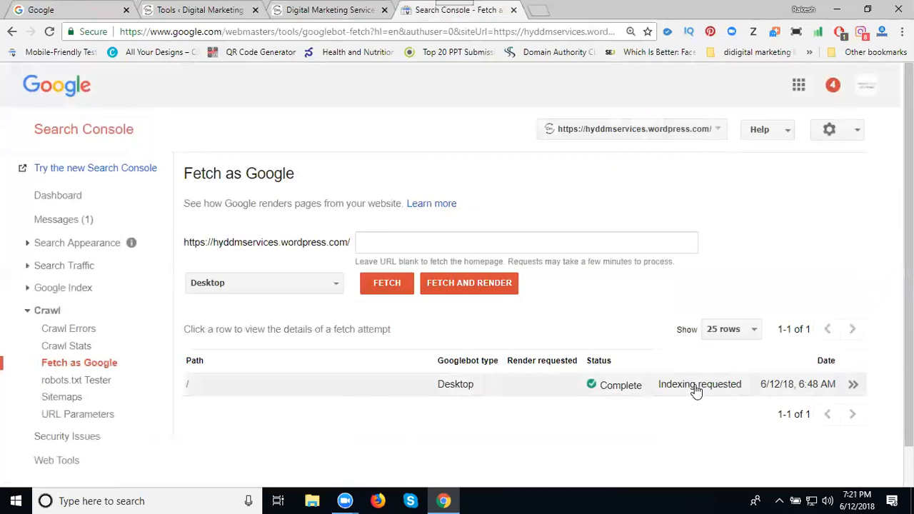